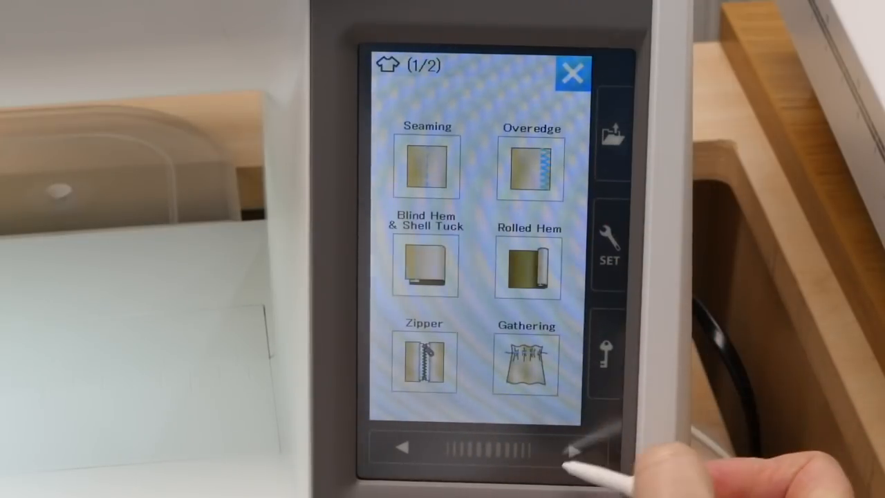
Go to the second category page, open Quilting, VZZ, RW, and select Variable ZZ.
click(572, 451)
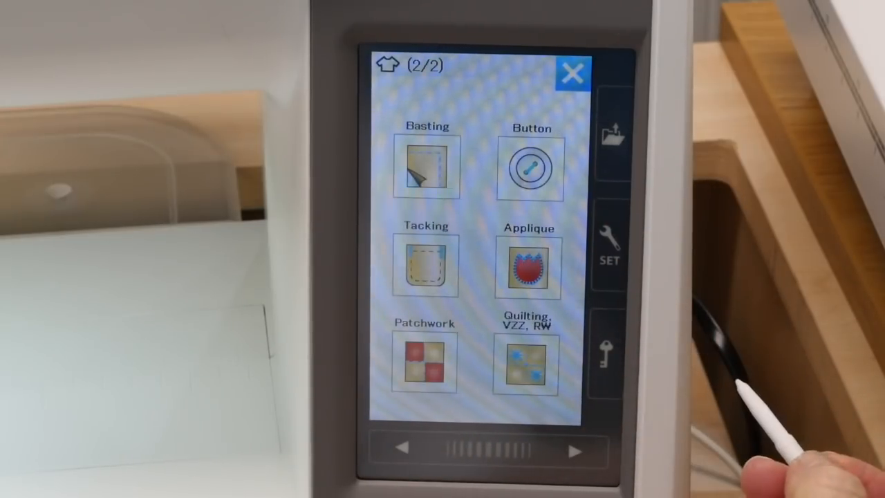
mouse_move(526, 363)
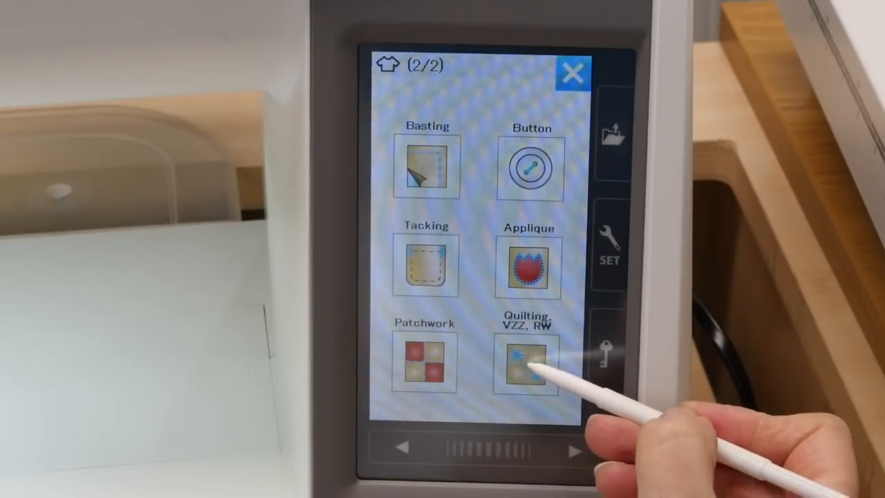
click(525, 362)
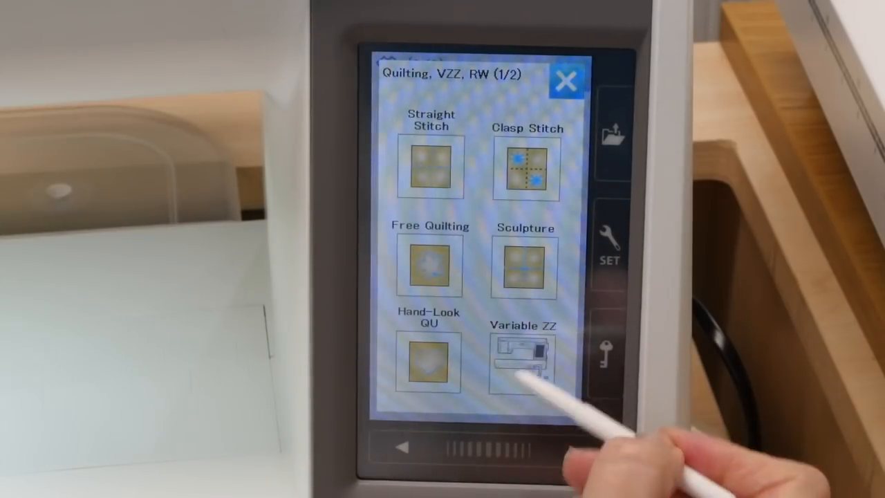
click(524, 363)
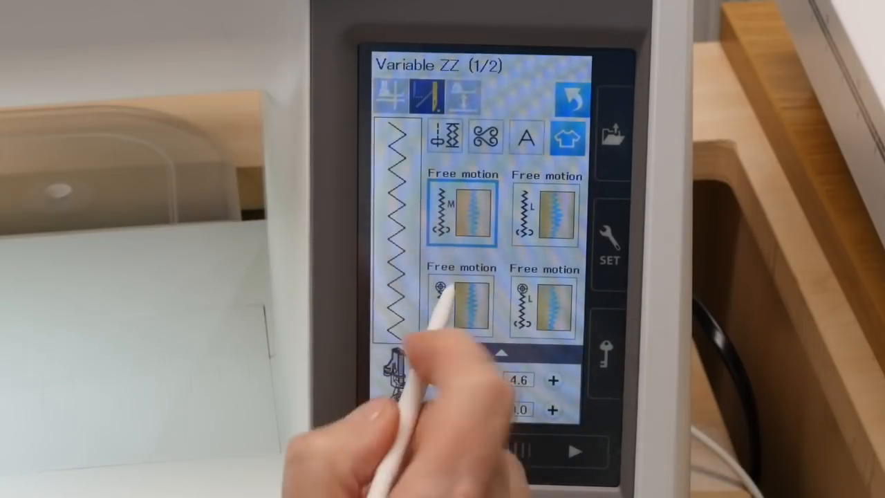
Choose the middle-position free motion stitch, trying the left one first, and lower width to 8.8.
click(461, 304)
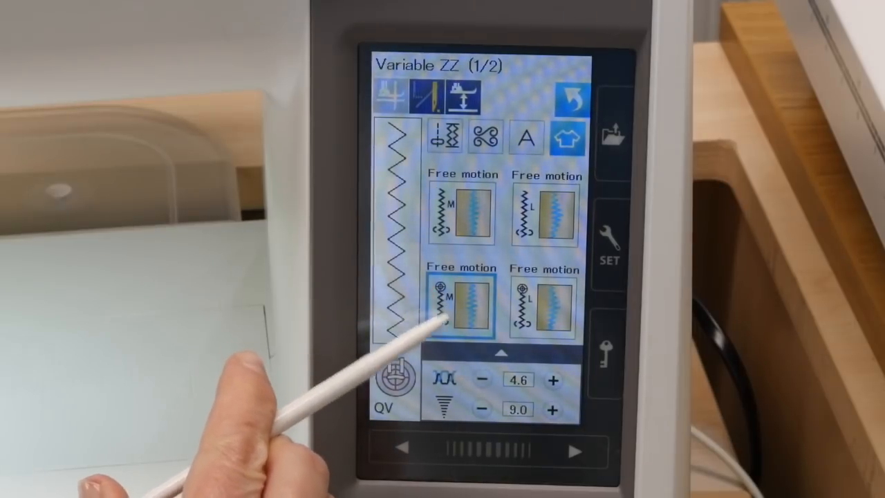
click(544, 304)
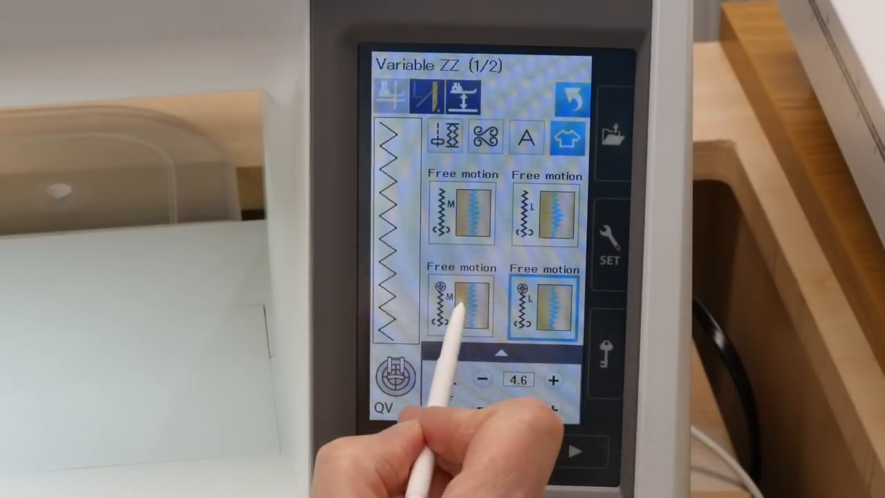
click(461, 305)
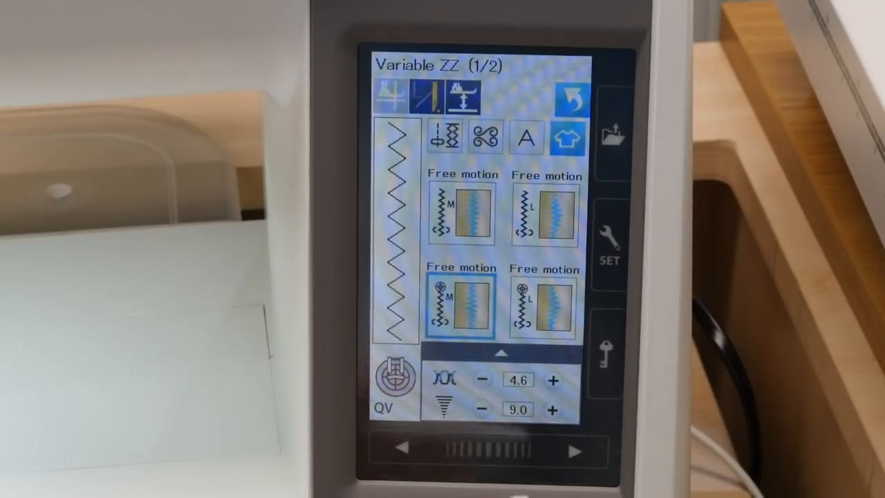
click(483, 410)
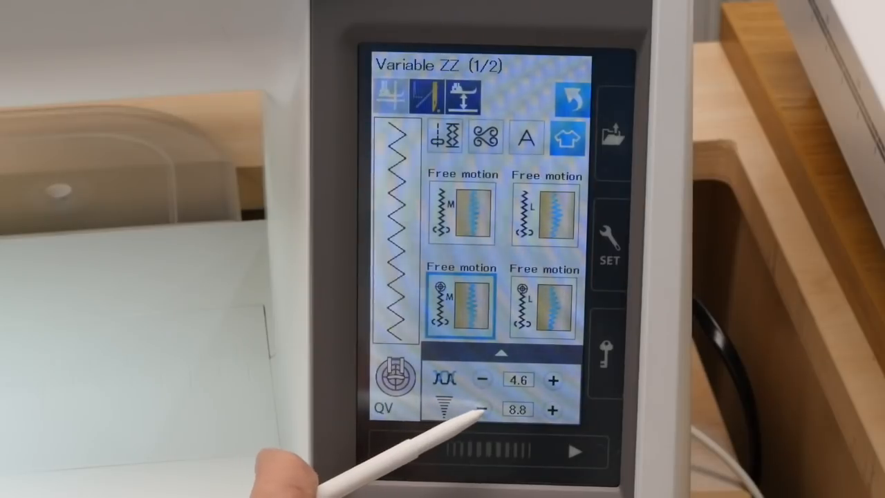
click(482, 409)
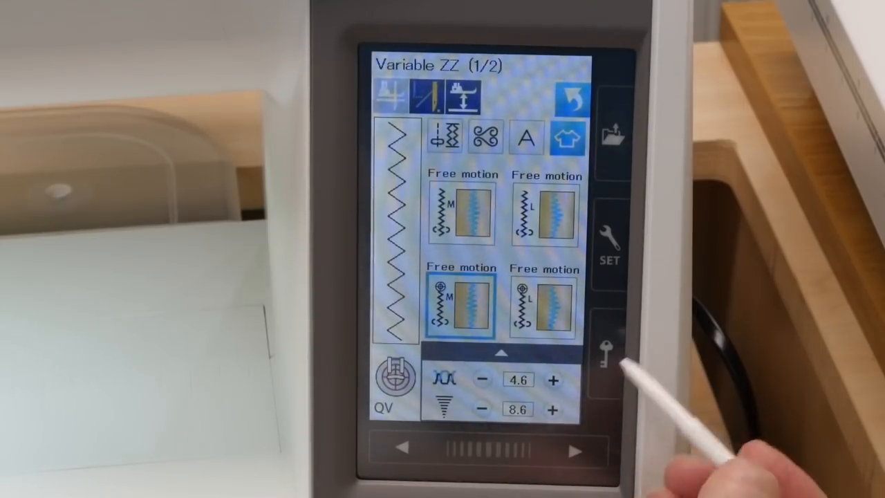
click(553, 409)
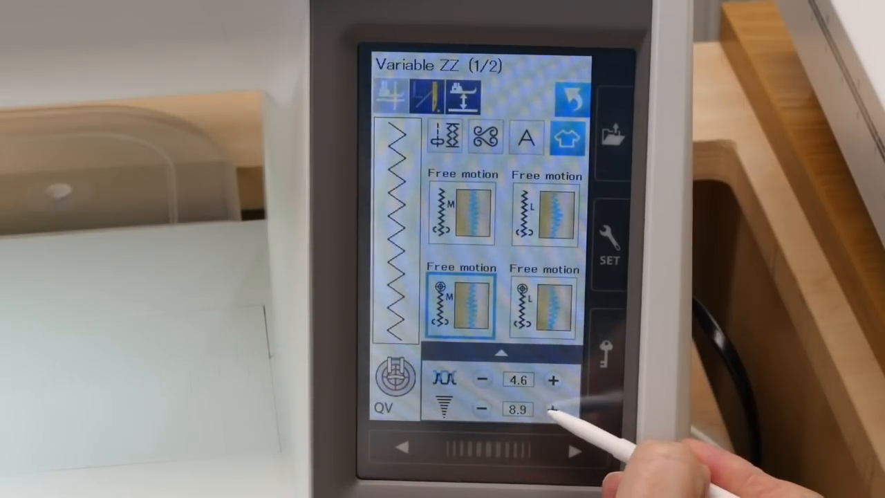
click(553, 408)
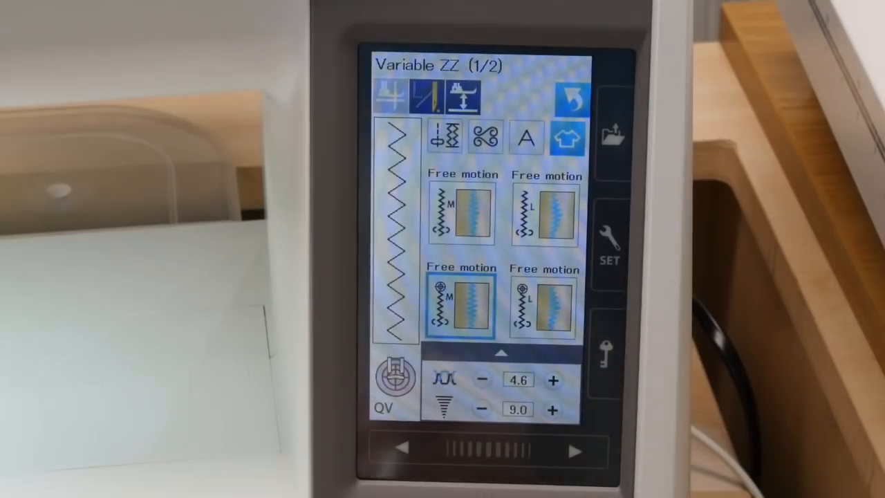